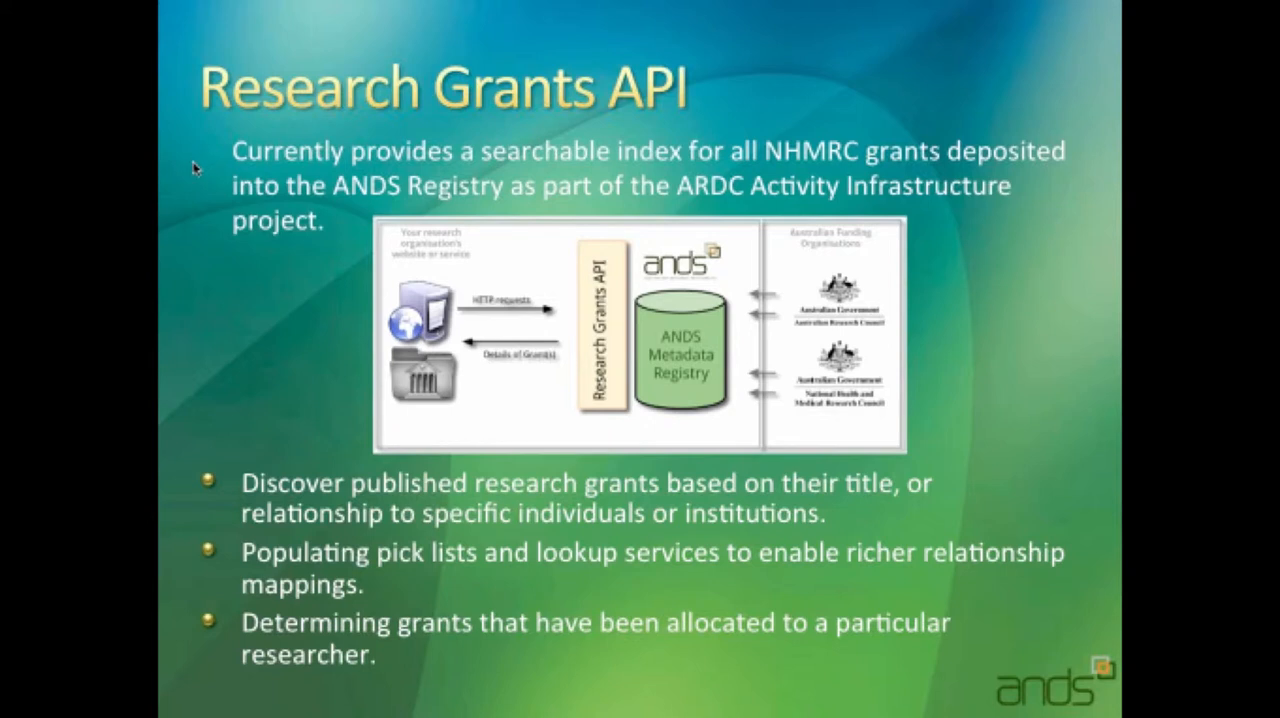
mouse_move(205, 202)
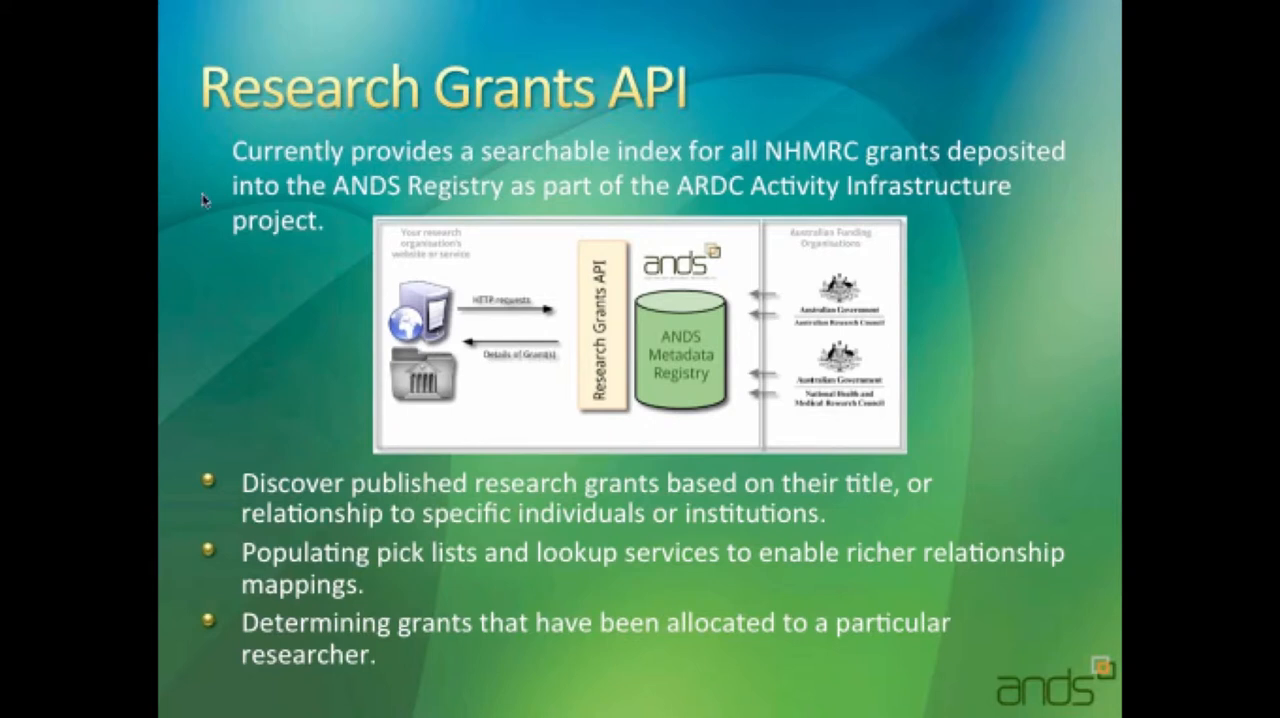
mouse_move(183, 220)
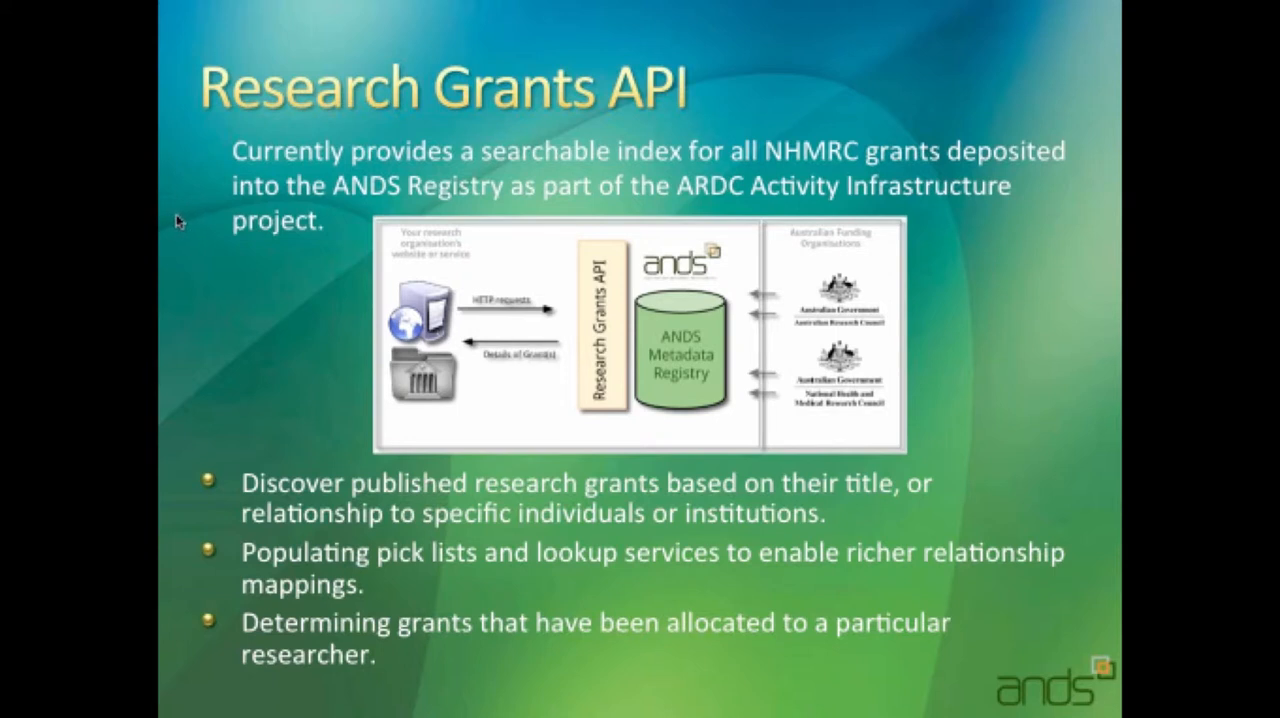
mouse_move(231, 194)
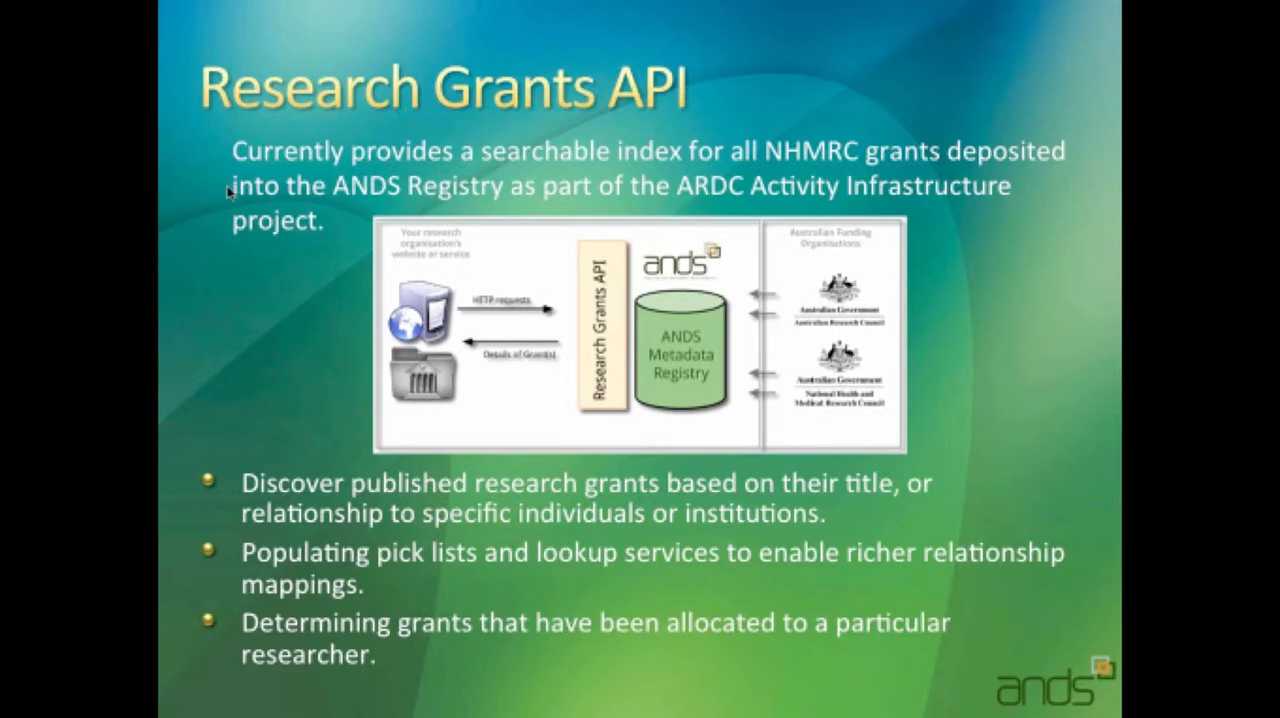
mouse_move(210, 215)
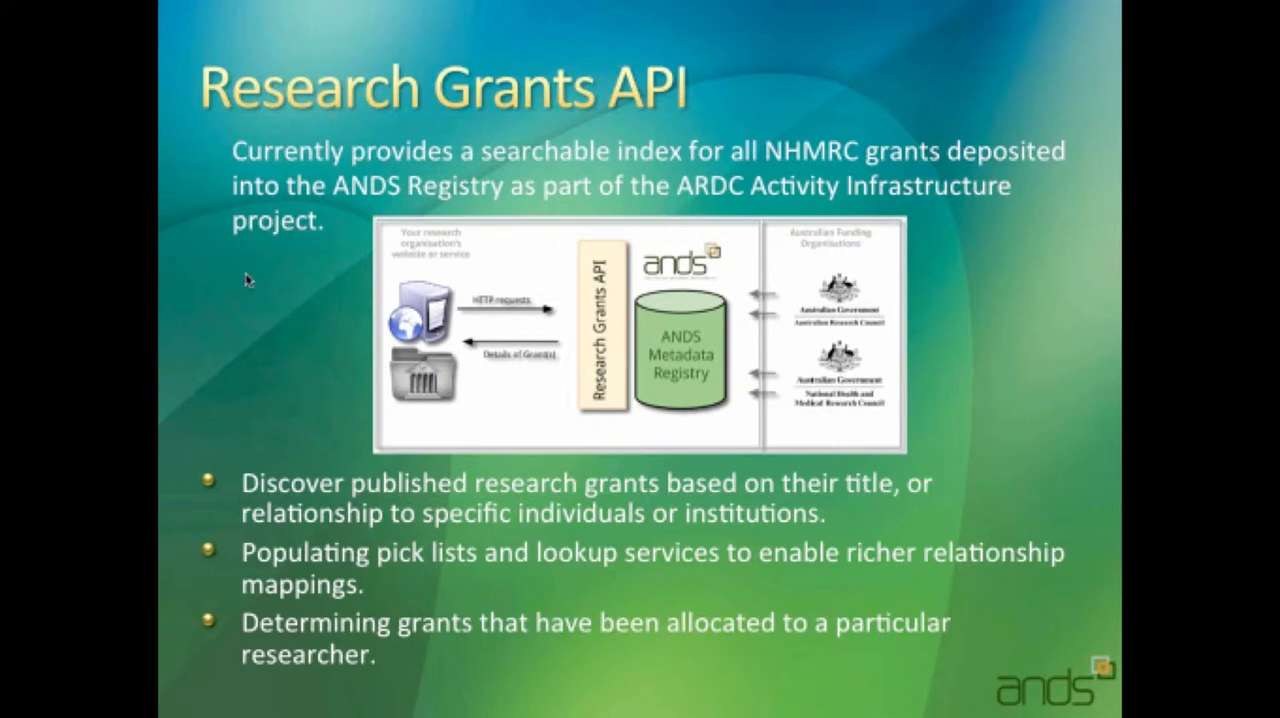
mouse_move(250, 272)
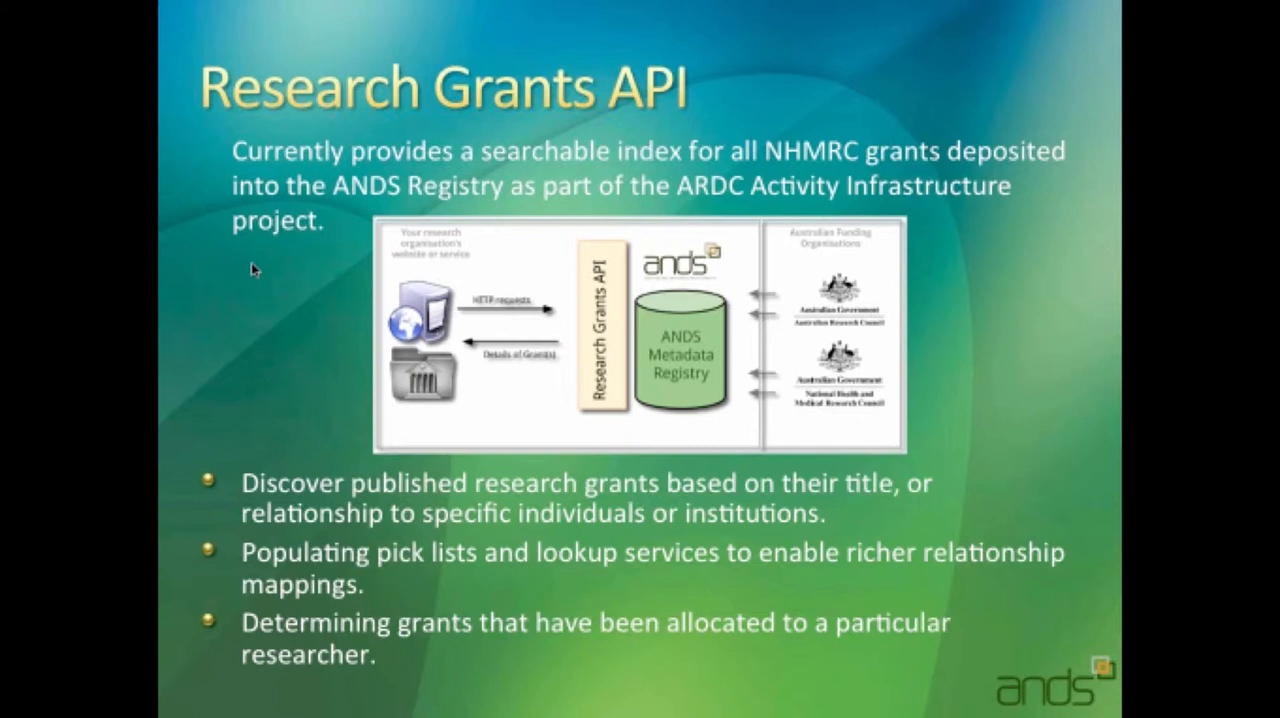
mouse_move(340, 378)
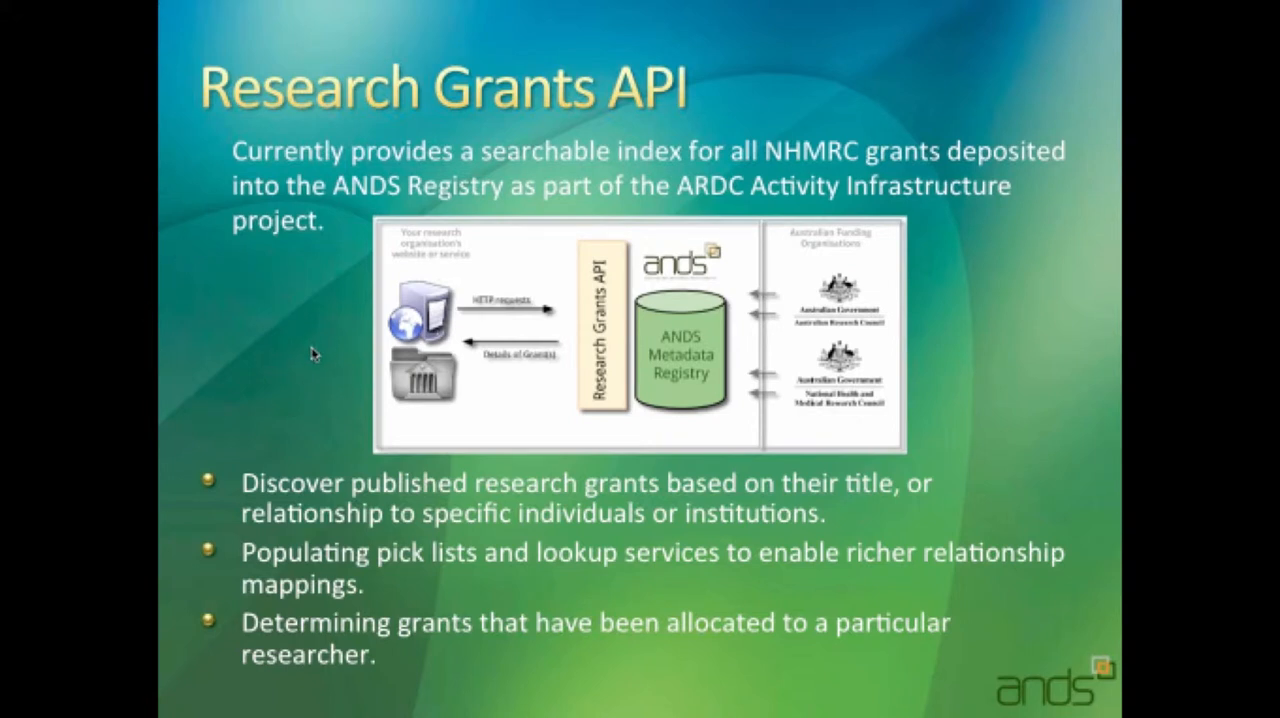
mouse_move(297, 367)
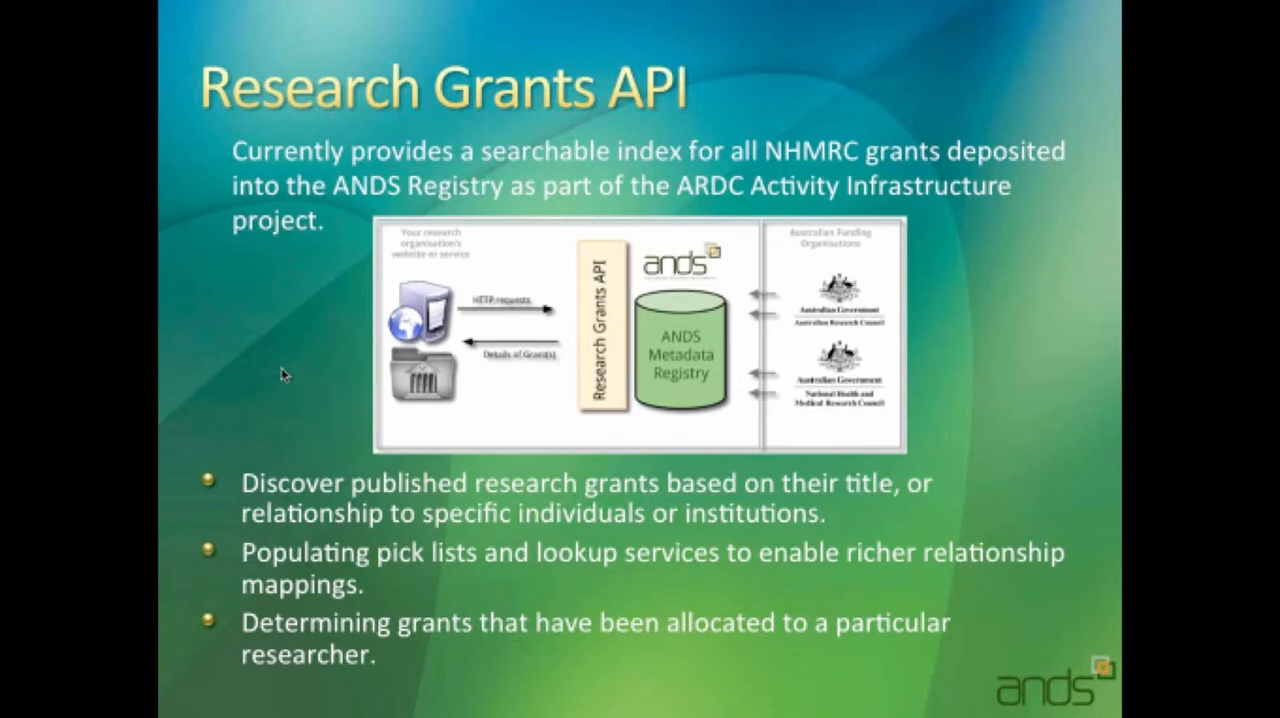
mouse_move(261, 418)
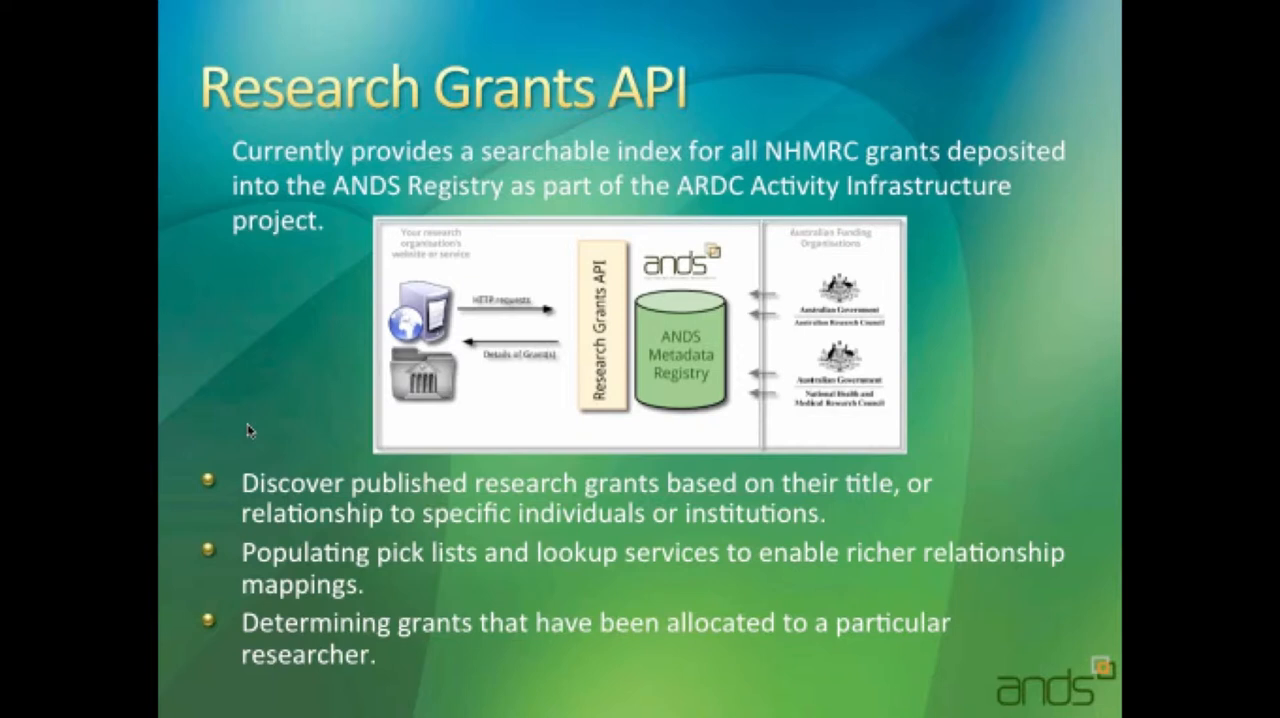
mouse_move(248, 433)
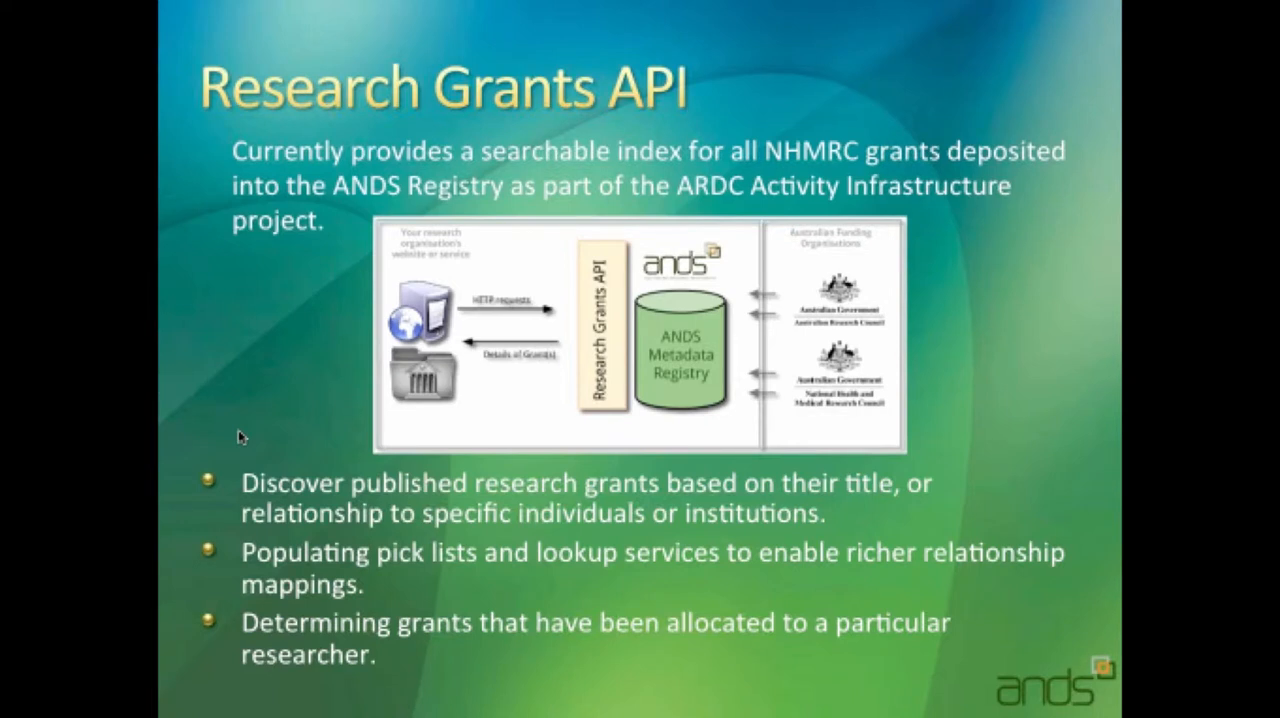
mouse_move(337, 575)
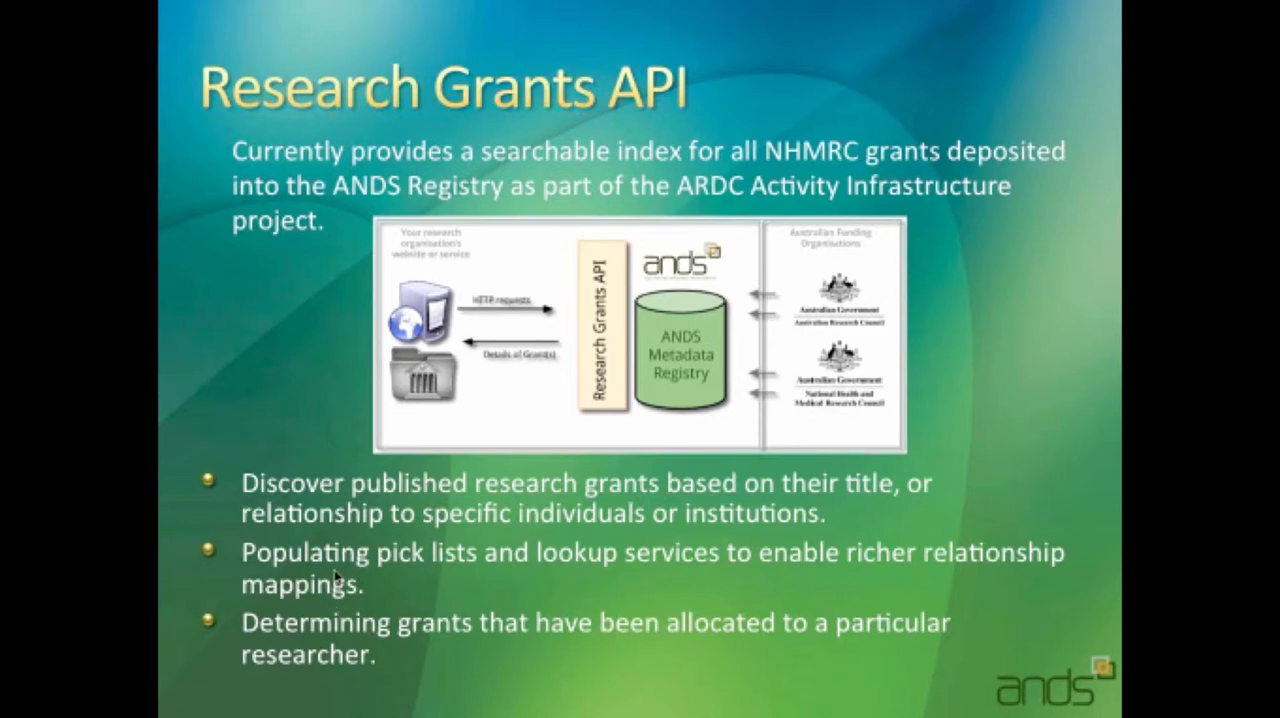
mouse_move(335, 578)
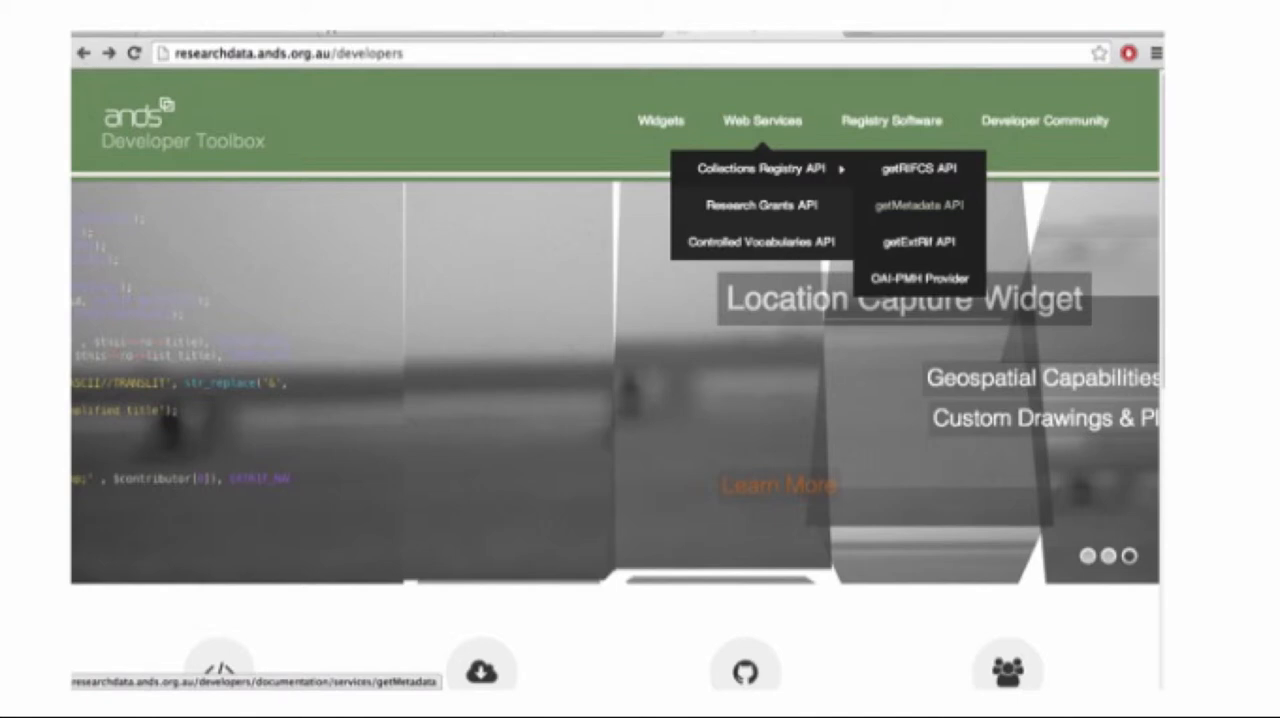
- Open the Research Grants API page from the Web Services menu
click(762, 167)
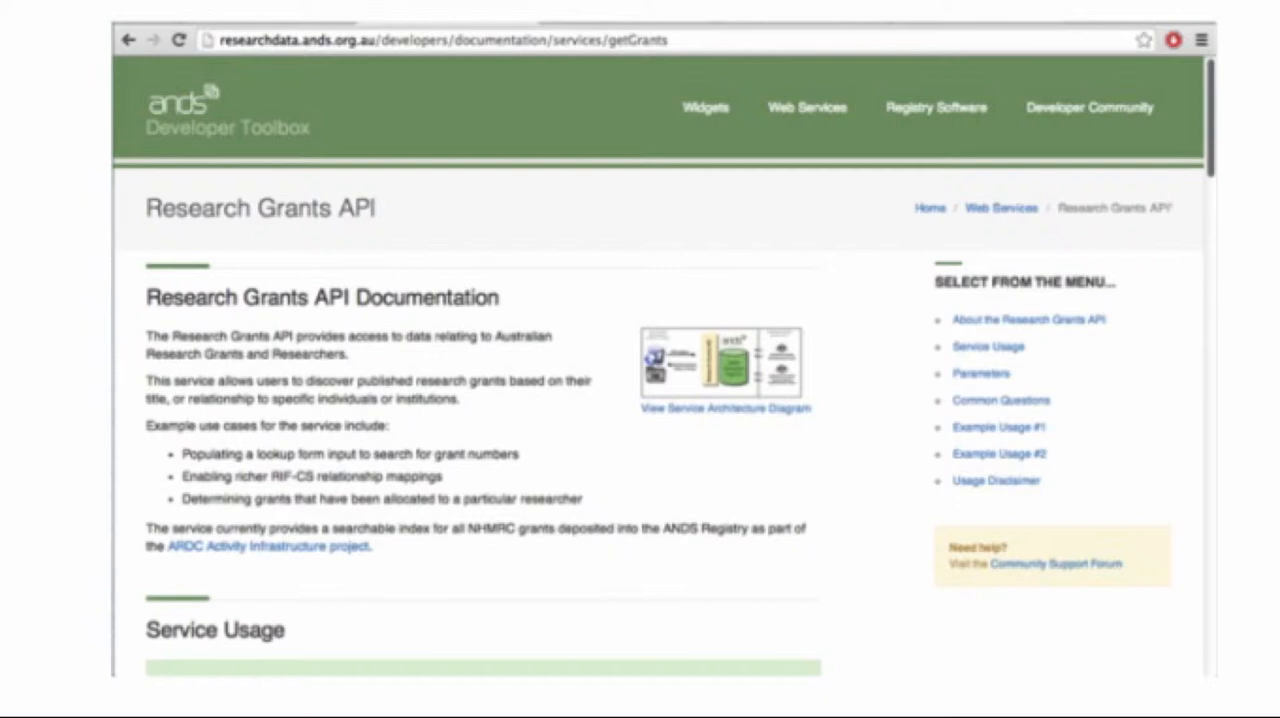
- View and close the service architecture diagram, then scroll to Service Usage
click(725, 408)
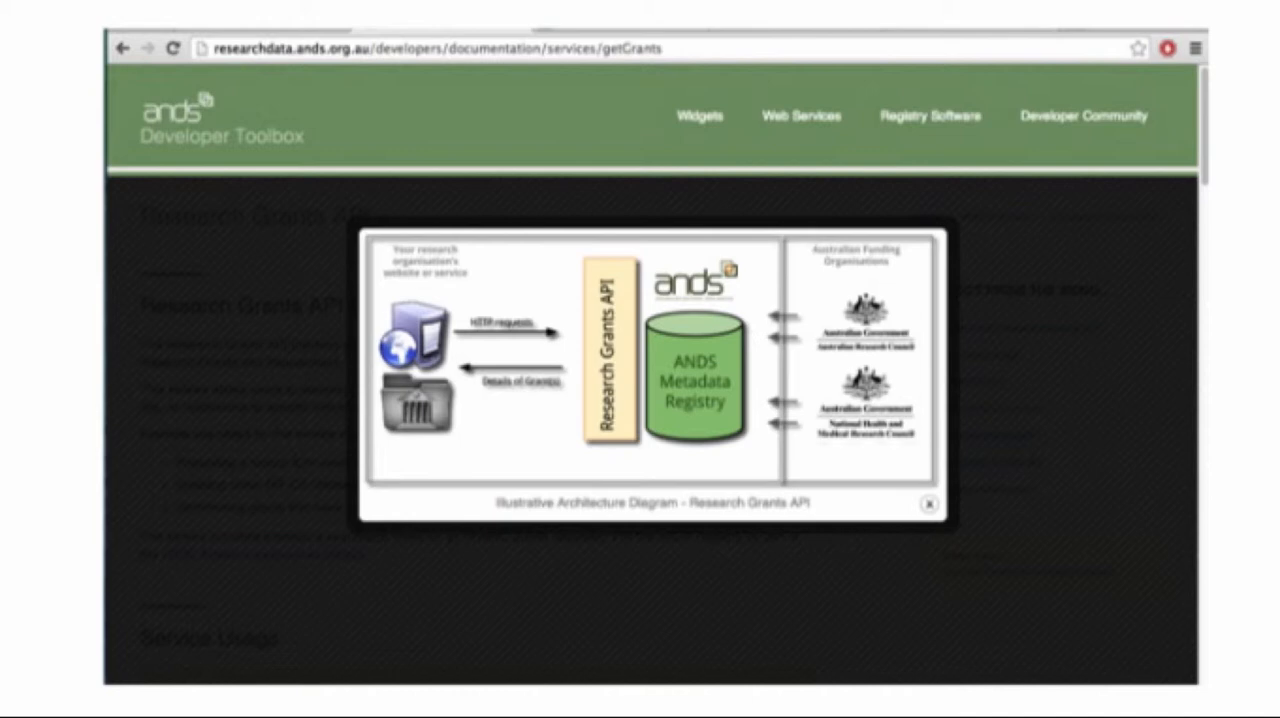
click(927, 505)
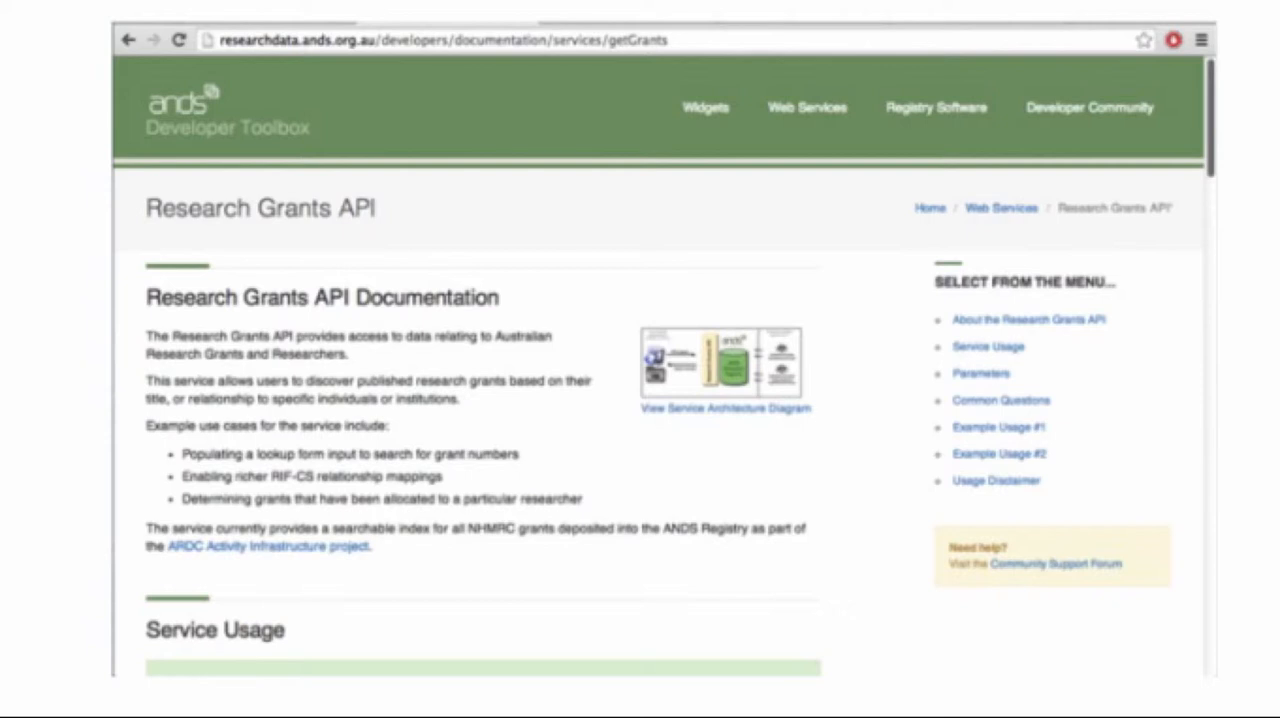
scroll(down, 3)
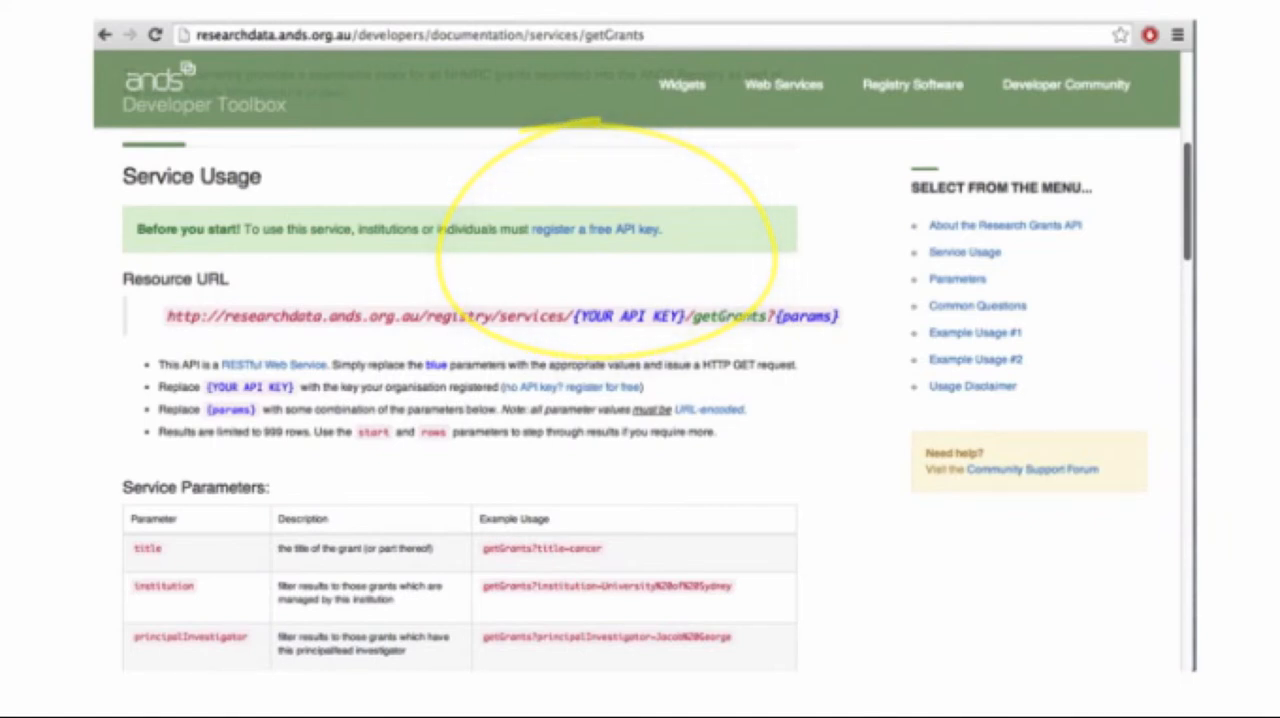
- Open the free API key registration form, focus Contact Email Address, then return to the docs
click(594, 229)
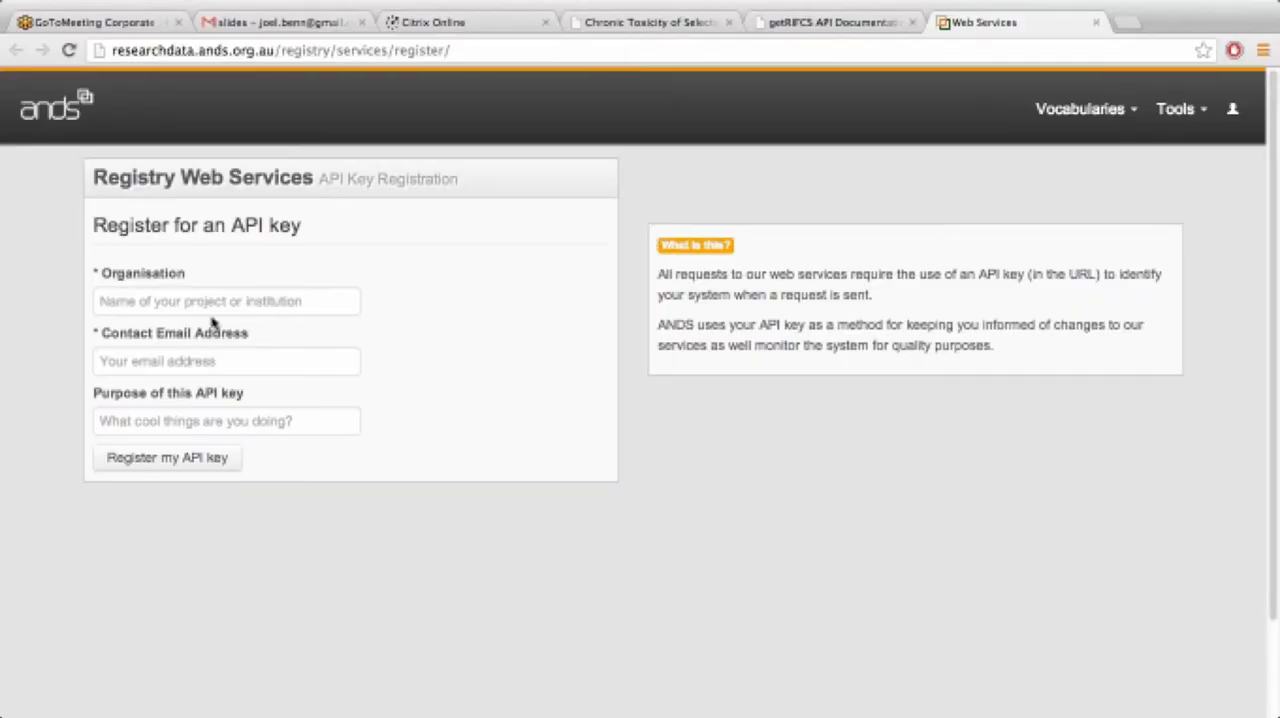
click(226, 361)
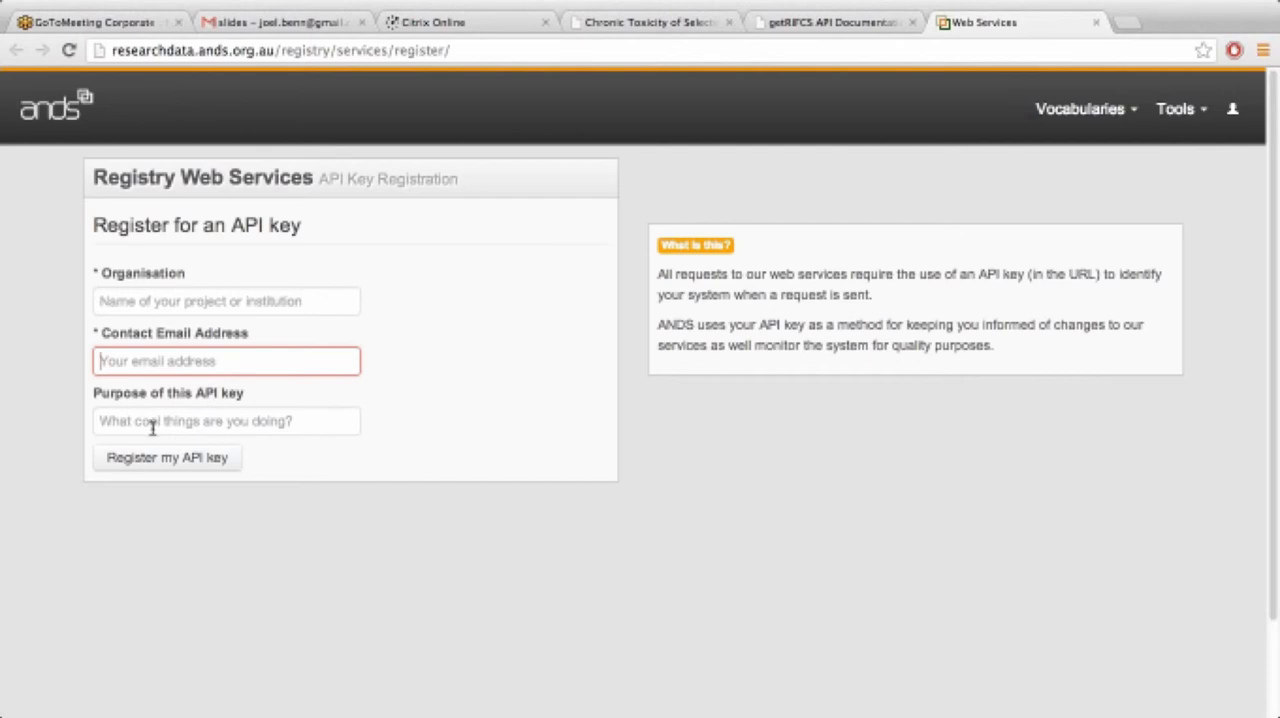
mouse_move(167, 457)
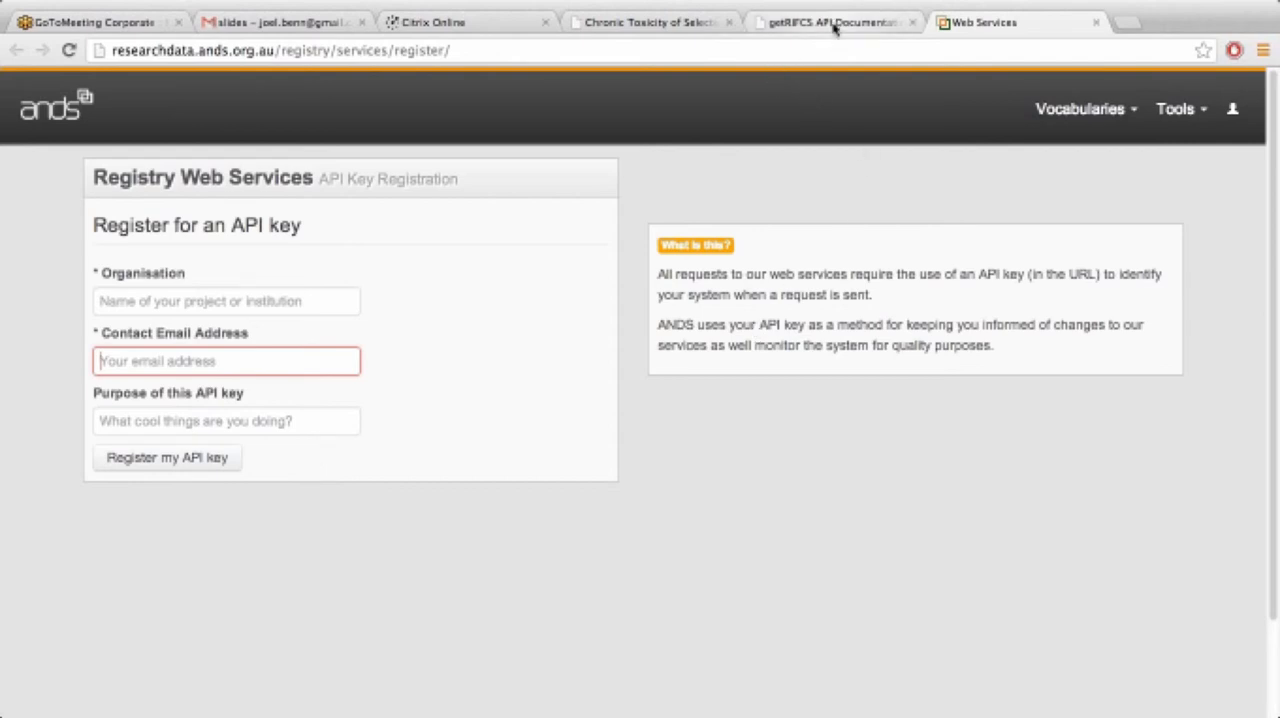
click(835, 21)
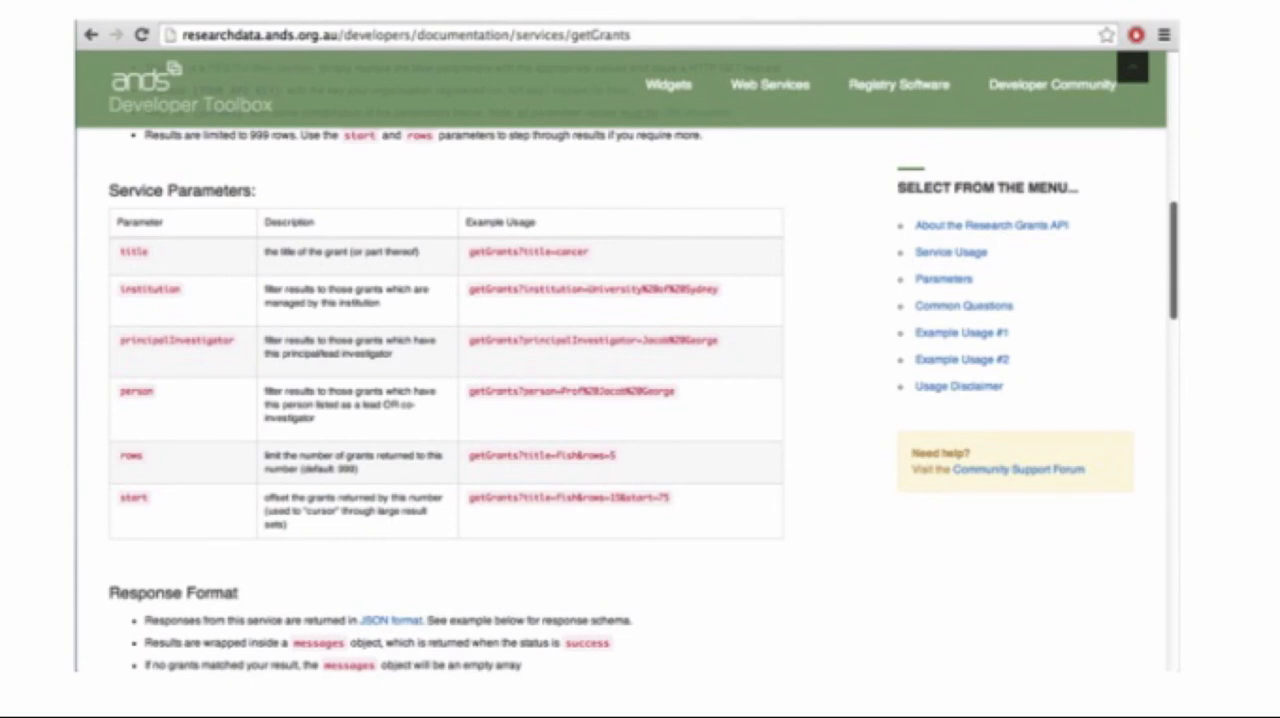
- Scroll past the Service Parameters table down to Common Questions
scroll(down, 3)
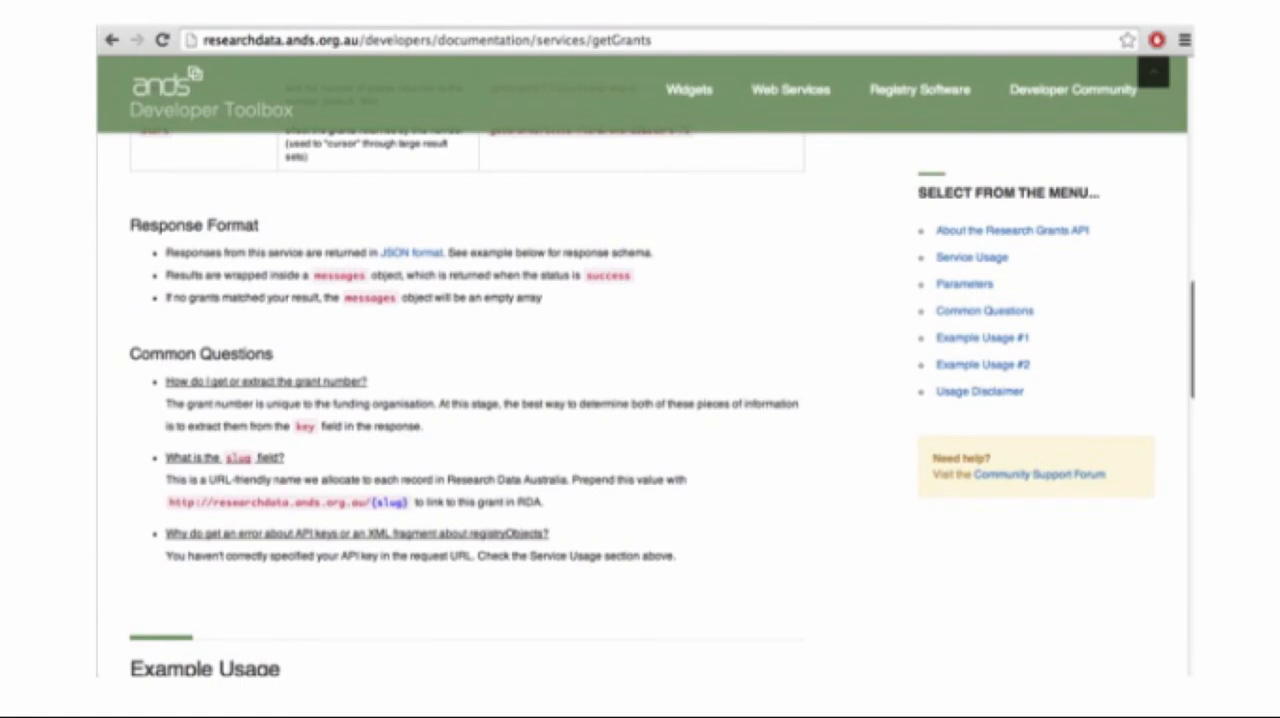